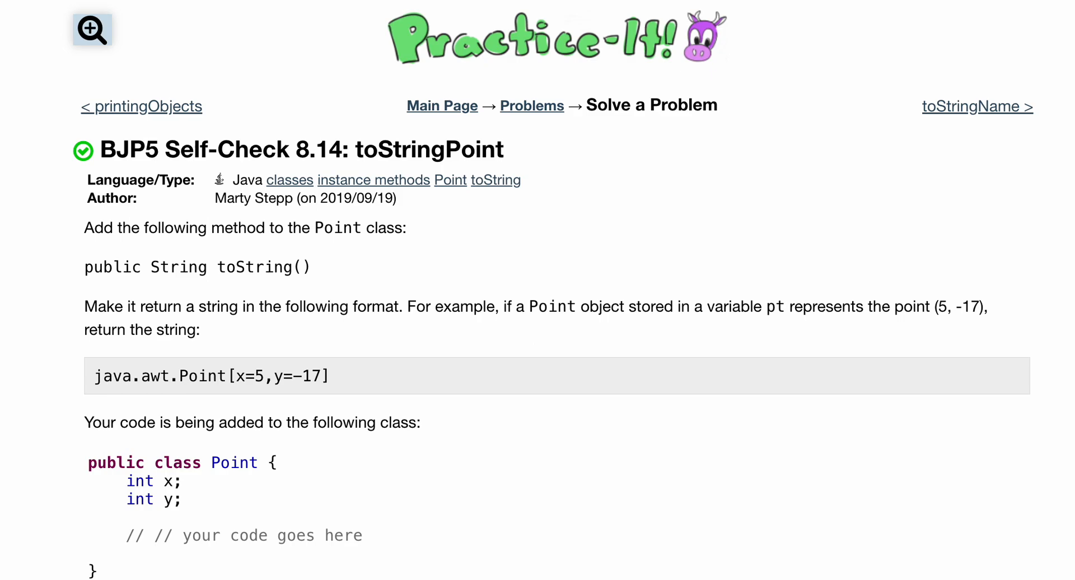
{"action": "mouse_move", "coordinate": [397, 425]}
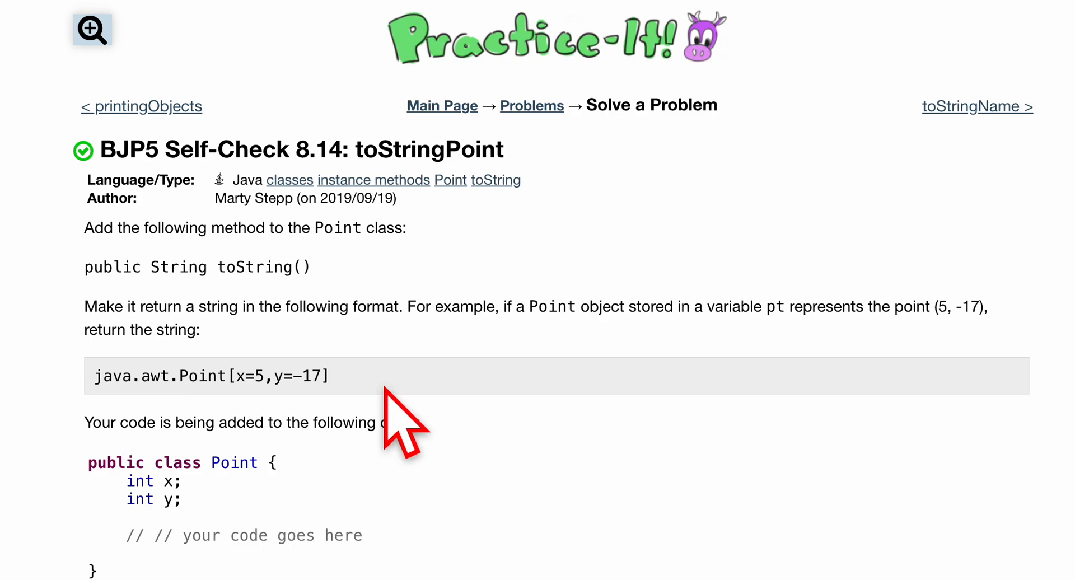
{"action": "mouse_move", "coordinate": [192, 267]}
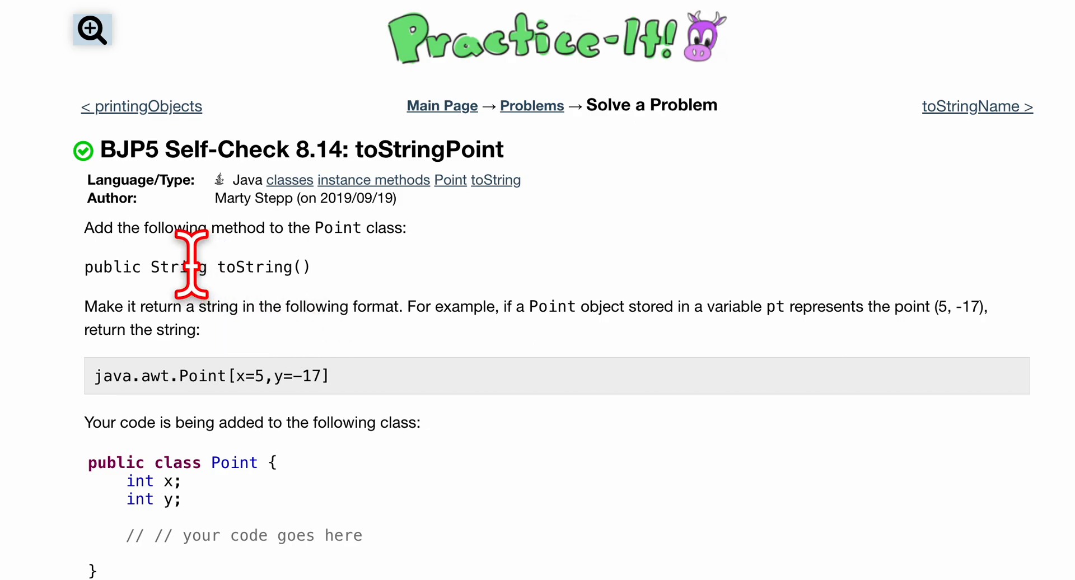
{"action": "mouse_move", "coordinate": [181, 282]}
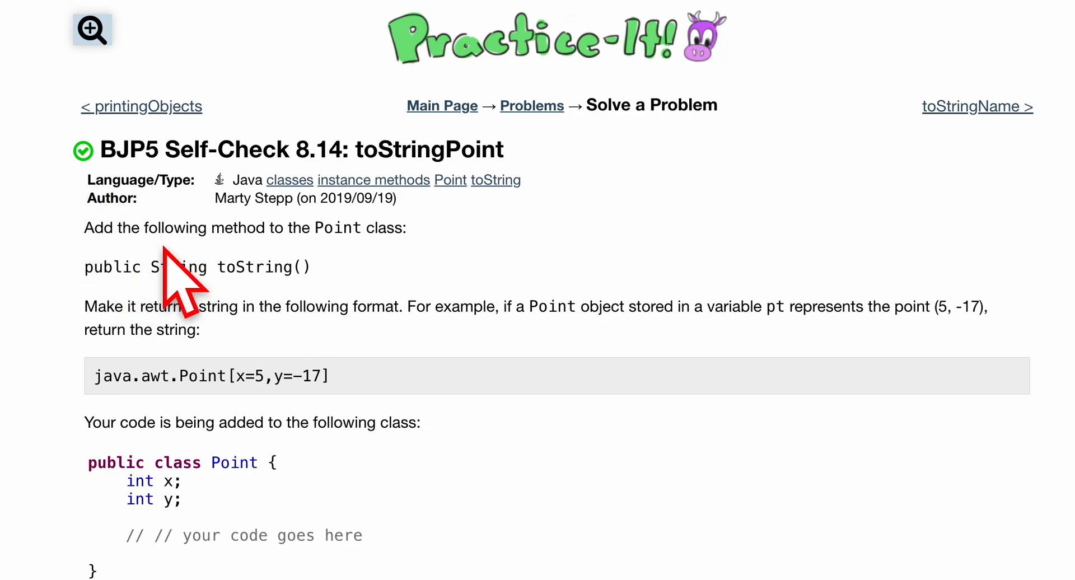
{"action": "mouse_move", "coordinate": [336, 295]}
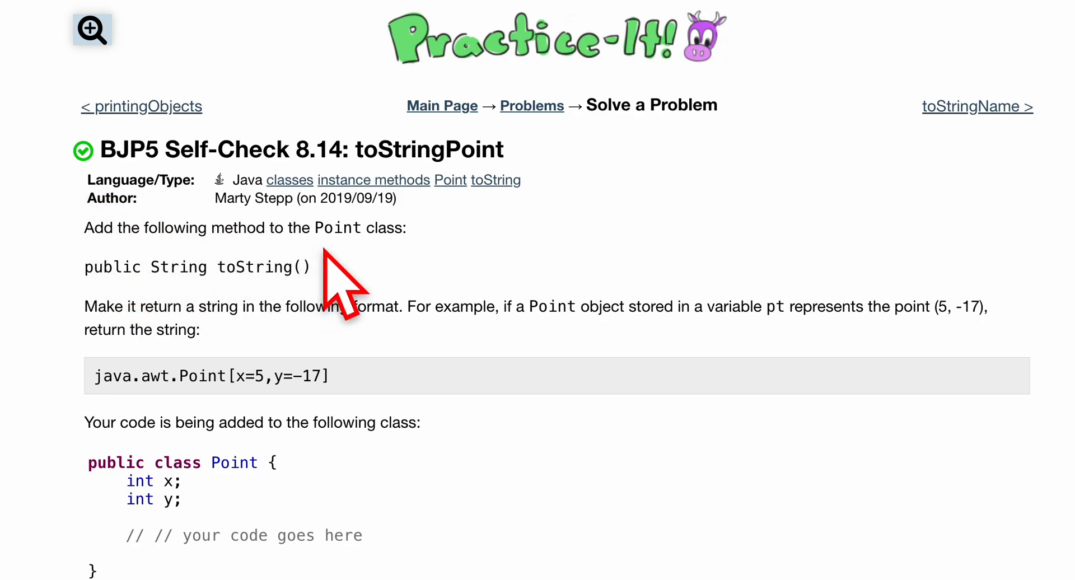
{"action": "mouse_move", "coordinate": [247, 274]}
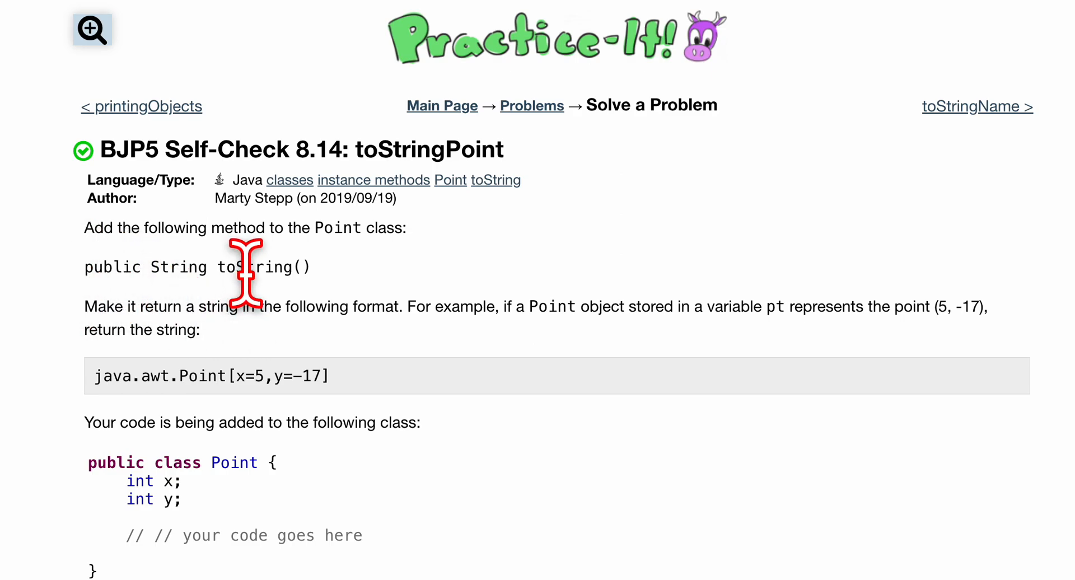
{"action": "mouse_move", "coordinate": [117, 302]}
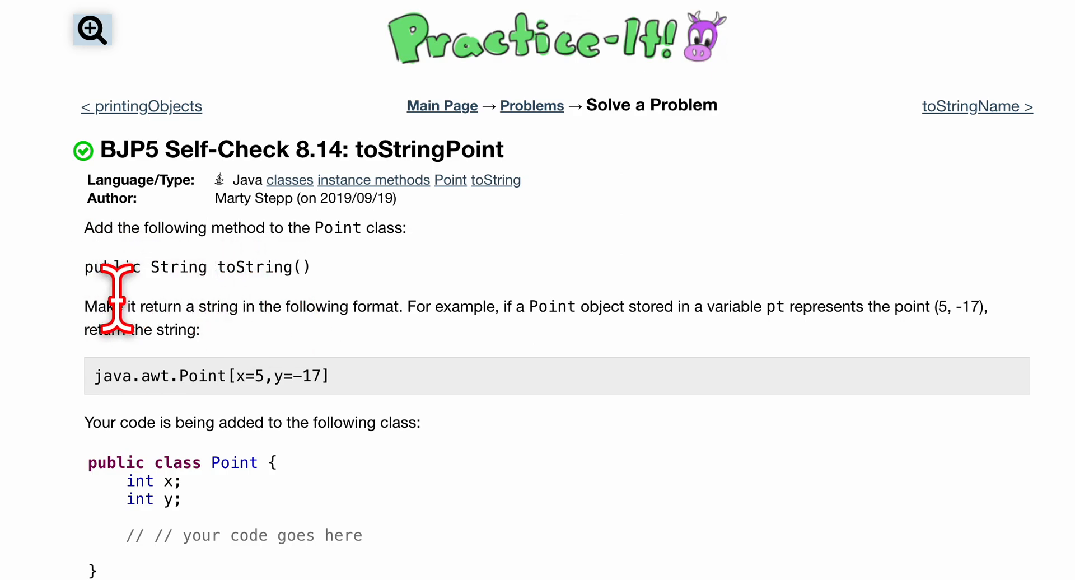
{"action": "mouse_move", "coordinate": [247, 370]}
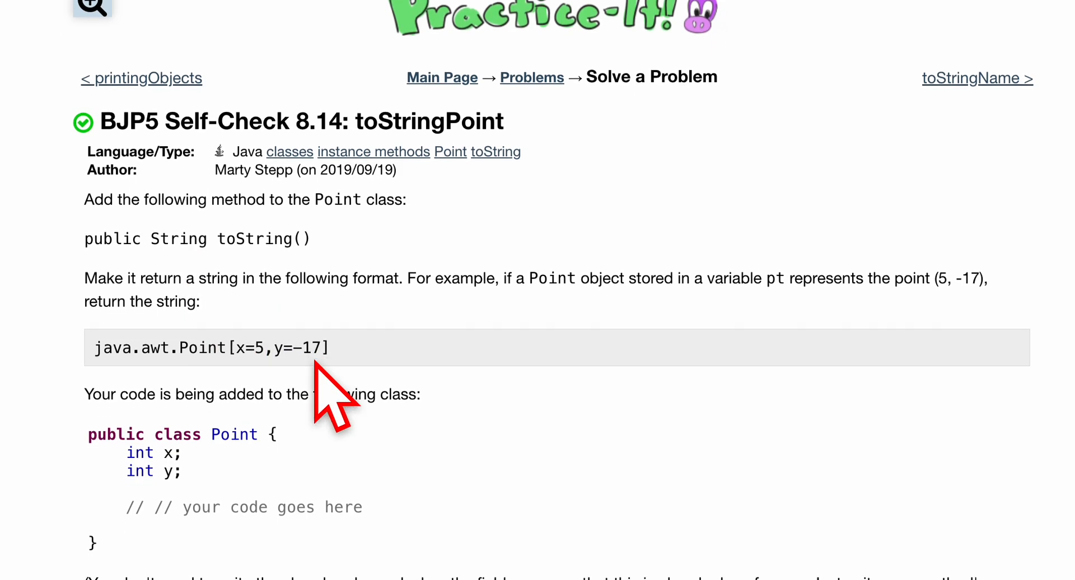
Review the problem's example java.awt.Point output and the required toString method header.
{"action": "scroll", "scroll_direction": "up", "scroll_amount": 3}
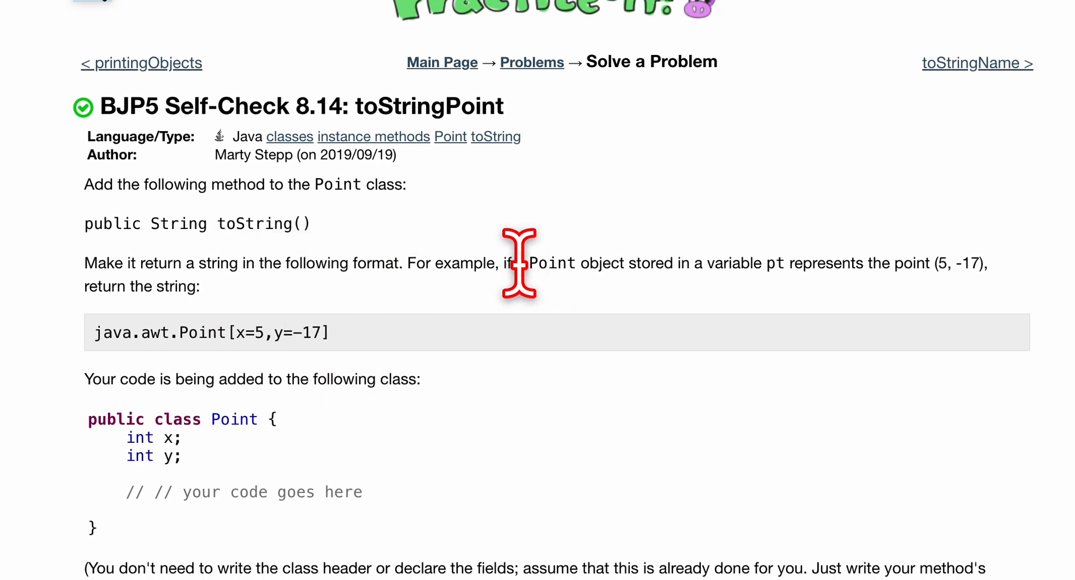
{"action": "mouse_move", "coordinate": [699, 315]}
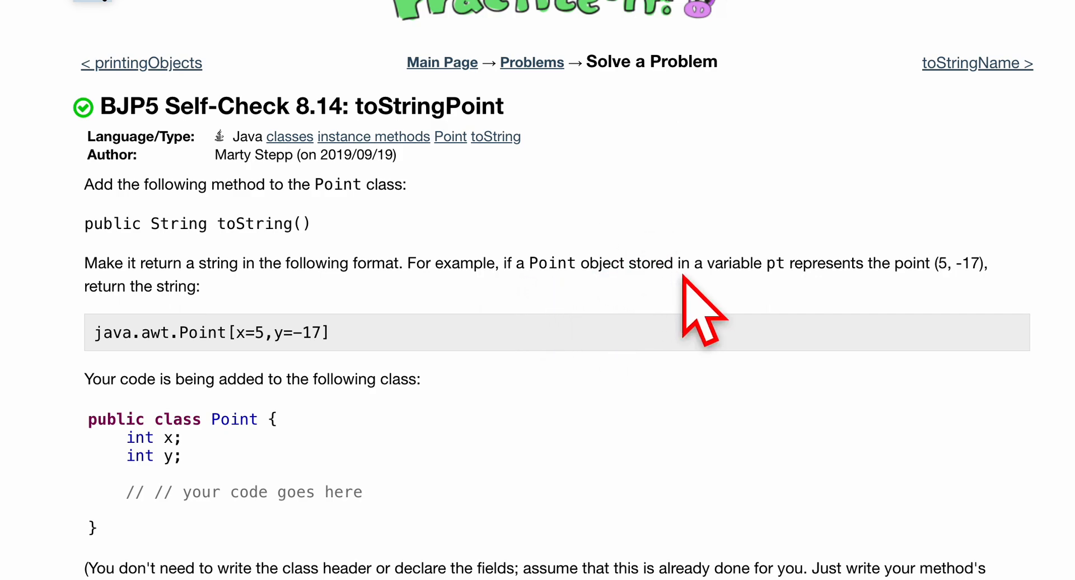
{"action": "mouse_move", "coordinate": [944, 263]}
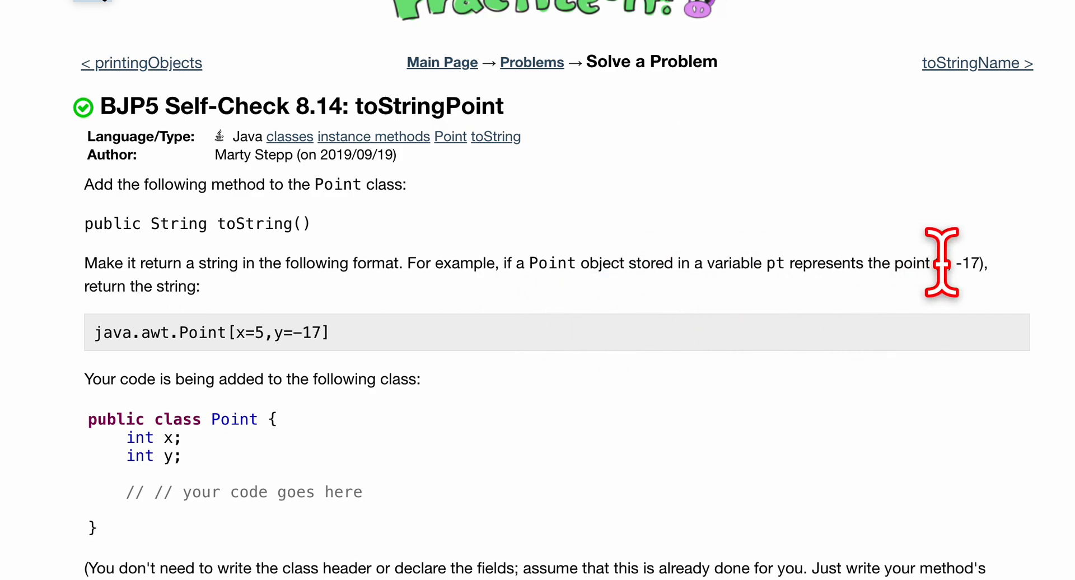
{"action": "mouse_move", "coordinate": [935, 263]}
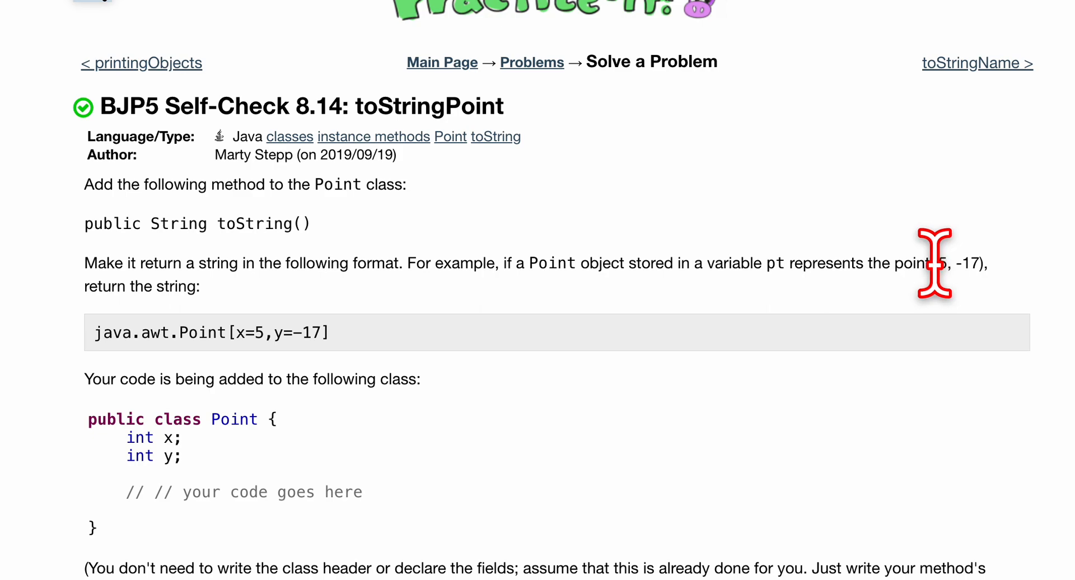
{"action": "mouse_move", "coordinate": [169, 332]}
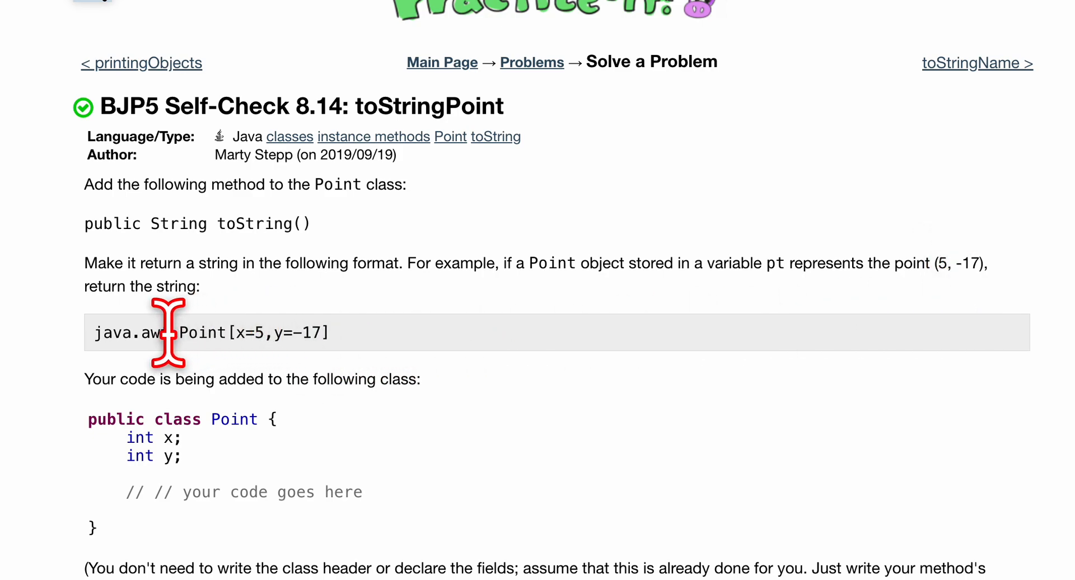
{"action": "triple_click", "coordinate": [205, 333]}
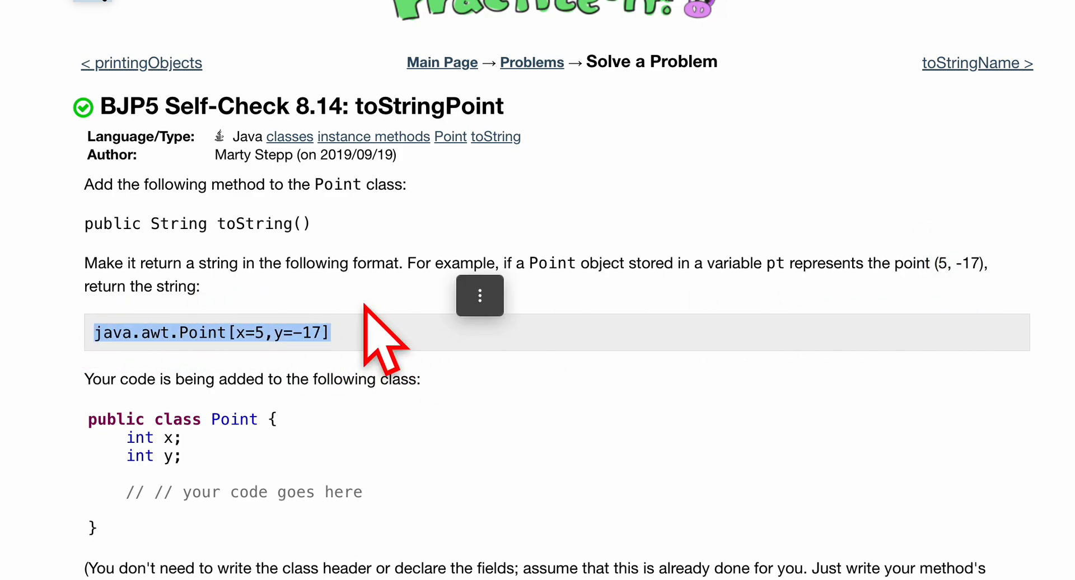
{"action": "mouse_move", "coordinate": [197, 326]}
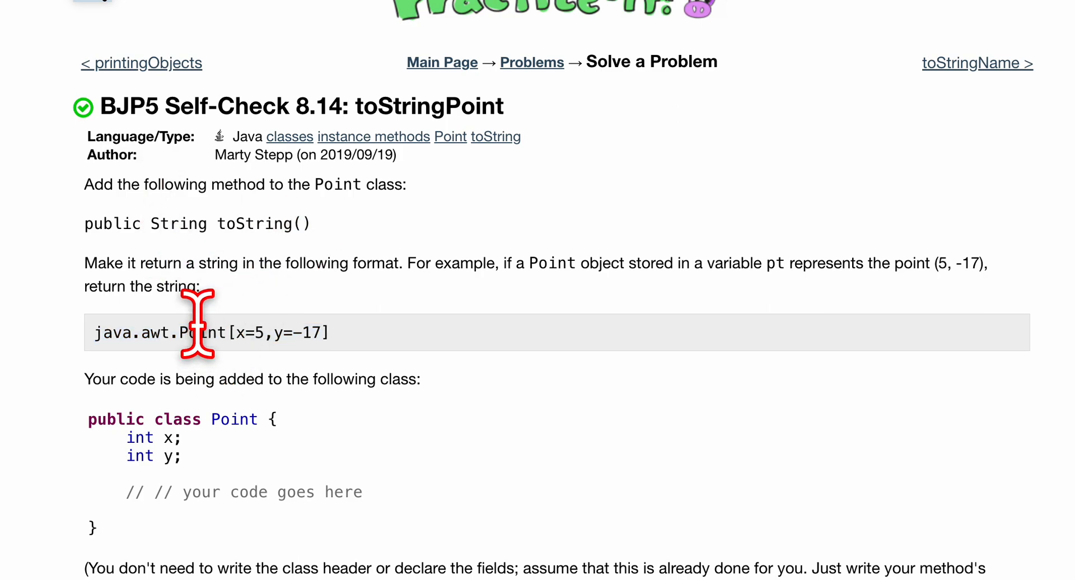
{"action": "scroll", "scroll_direction": "down", "scroll_amount": 3}
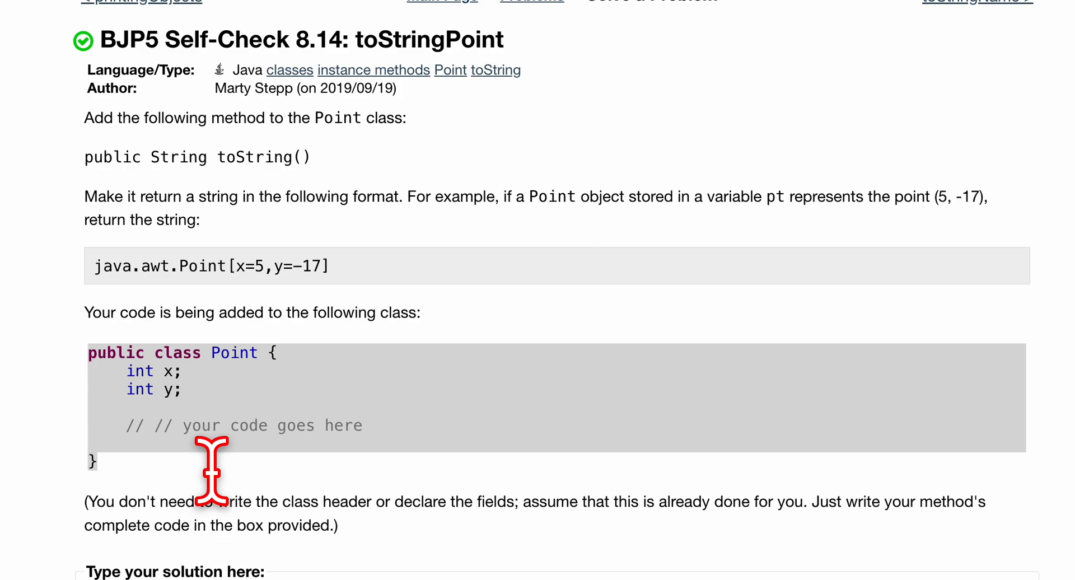
{"action": "triple_click", "coordinate": [197, 156]}
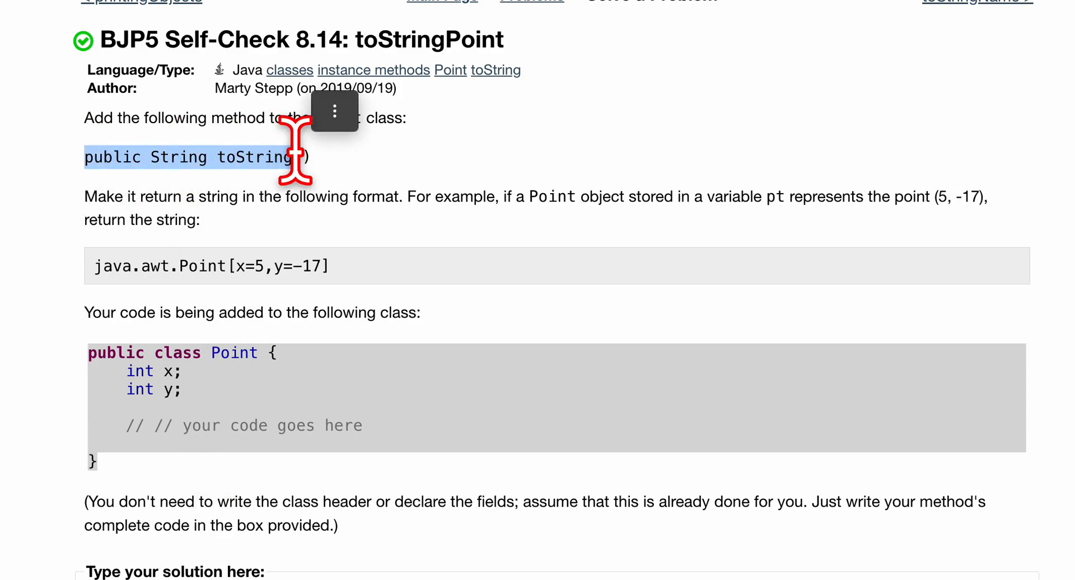
{"action": "mouse_move", "coordinate": [230, 436]}
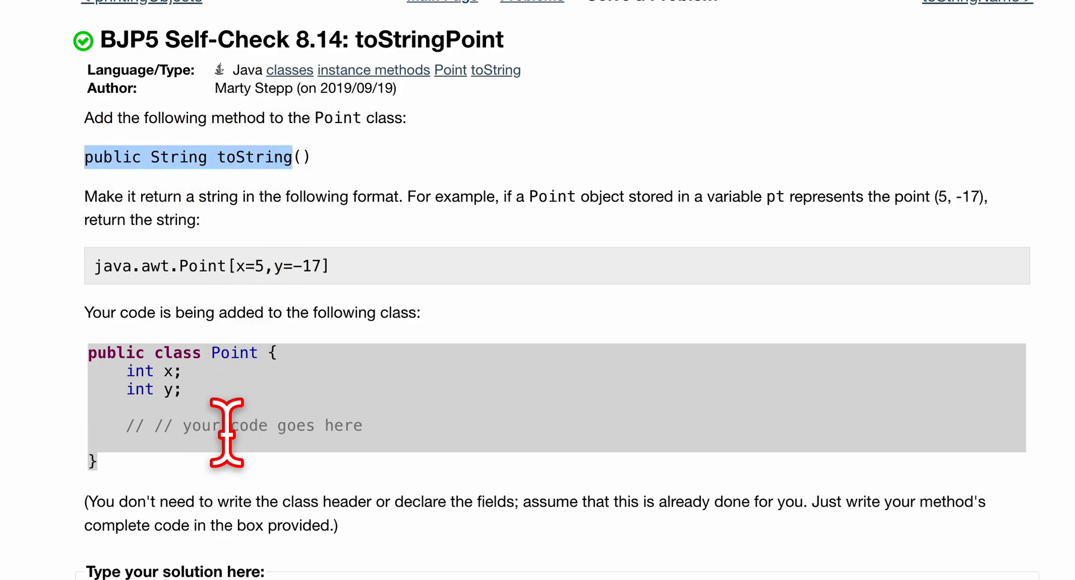
{"action": "scroll", "scroll_direction": "down", "scroll_amount": 3}
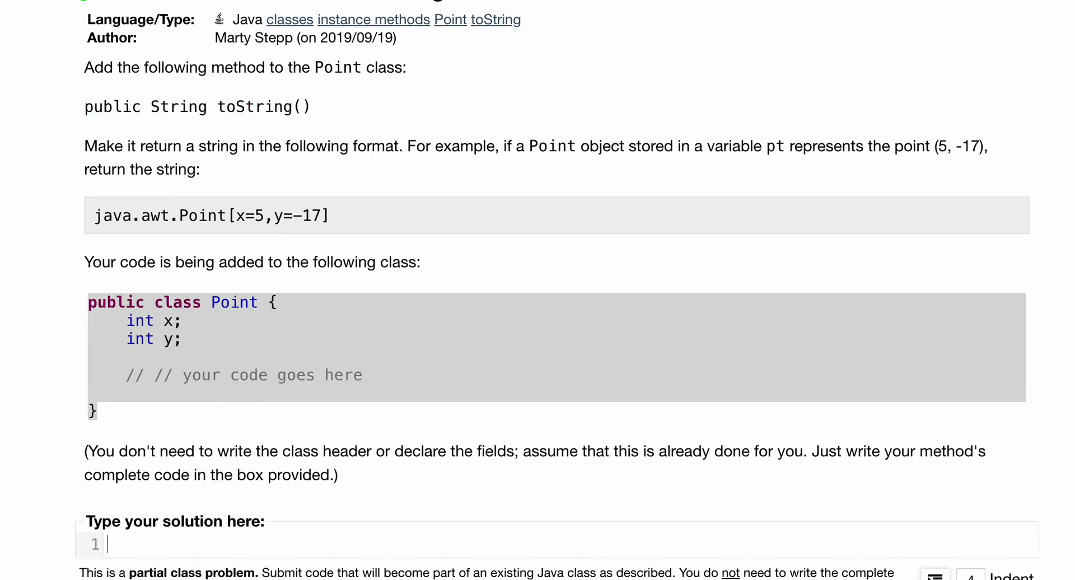
Type the public String toString() header and begin the return statement with a quote.
{"action": "type", "text": "public Strin"}
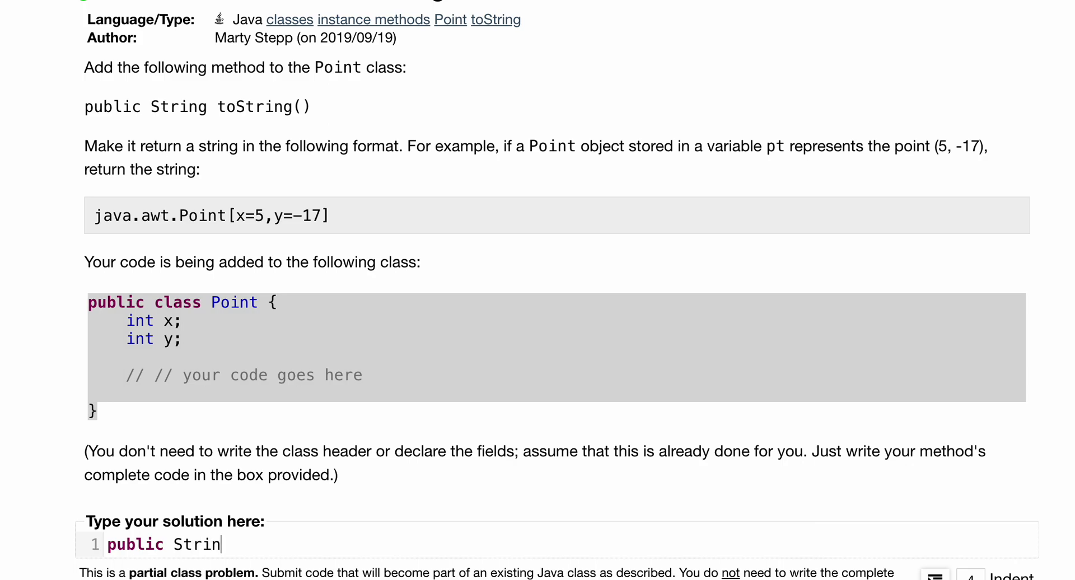
{"action": "type", "text": "g toString() {"}
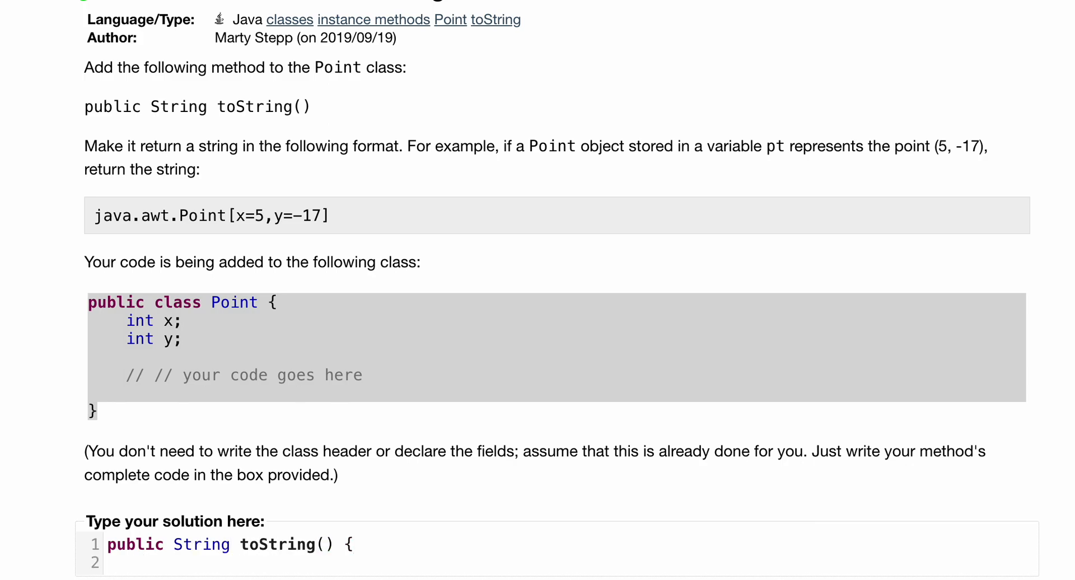
{"action": "type", "text": "return"}
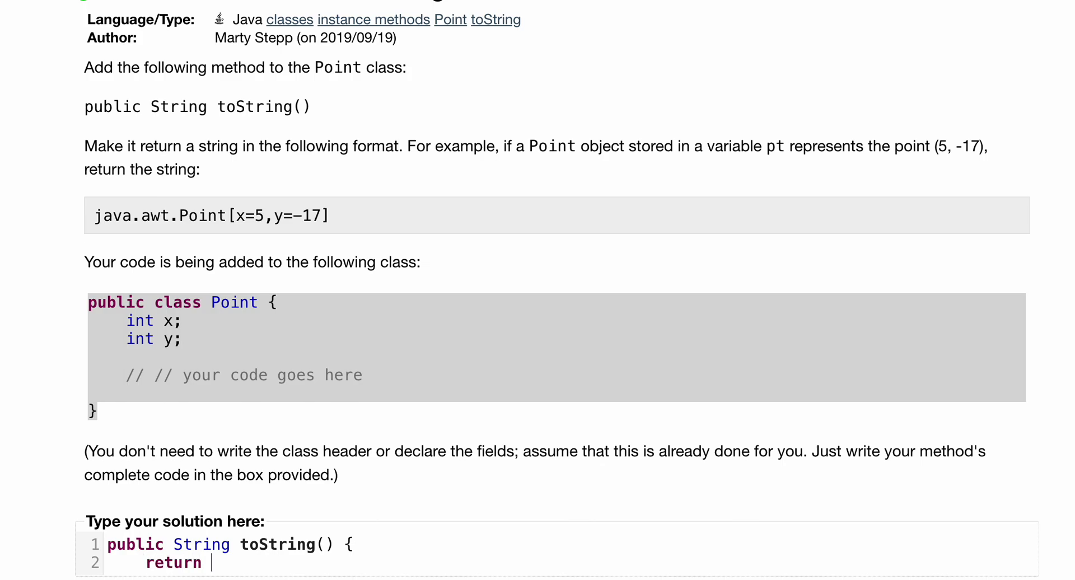
{"action": "type", "text": "\"java.awt.Point[x="}
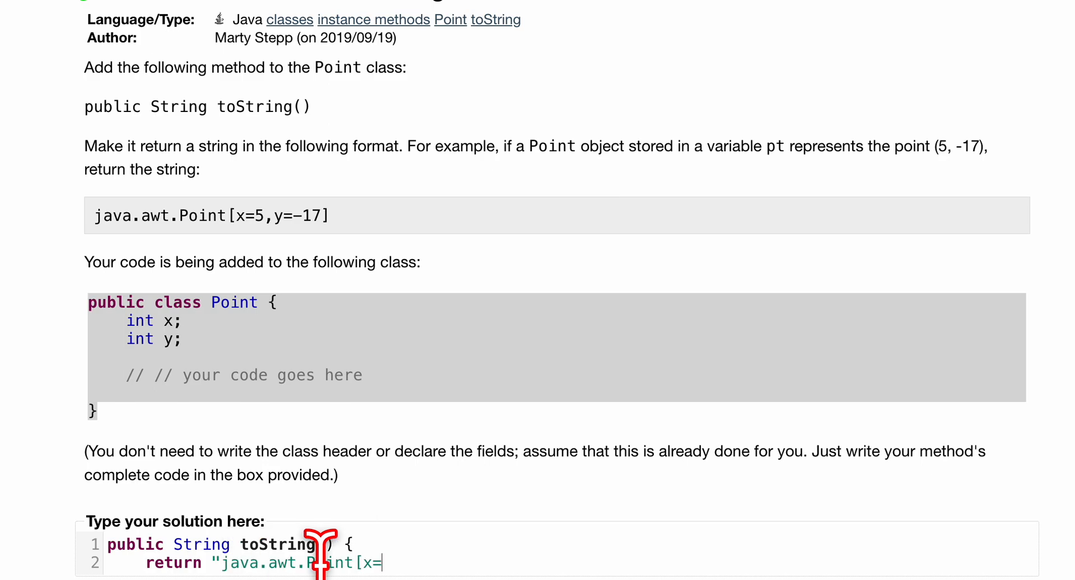
{"action": "mouse_move", "coordinate": [165, 357]}
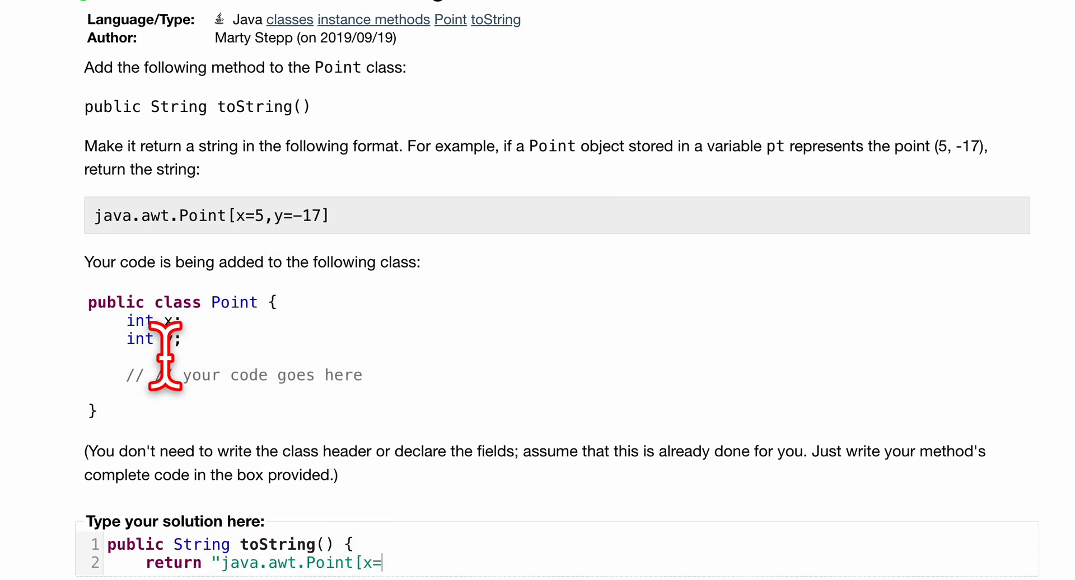
{"action": "mouse_move", "coordinate": [446, 554]}
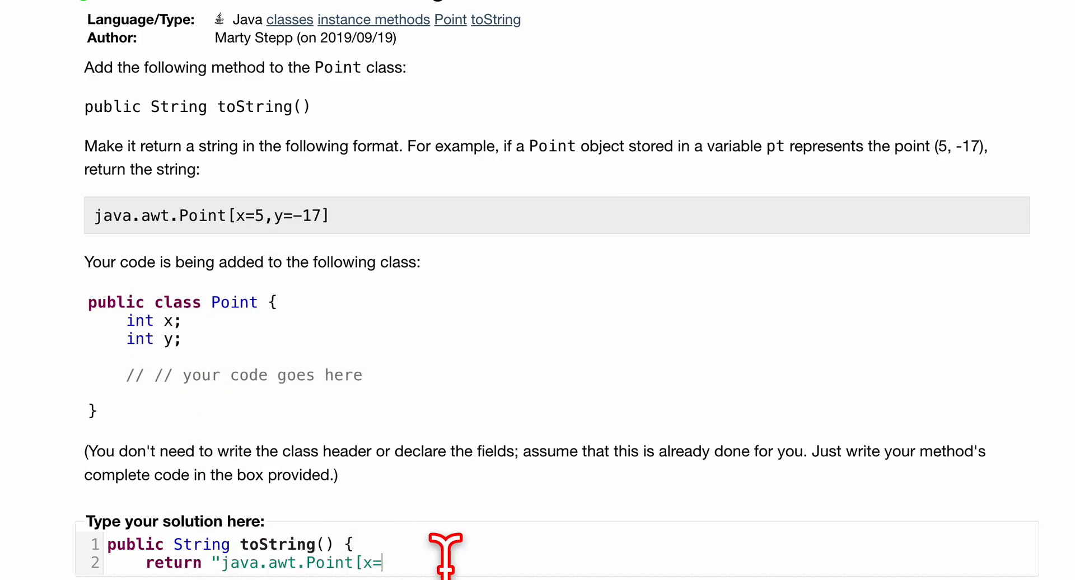
Complete the return with x, ",y=" plus y, and "]", ending with a semicolon.
{"action": "type", "text": "\" + x"}
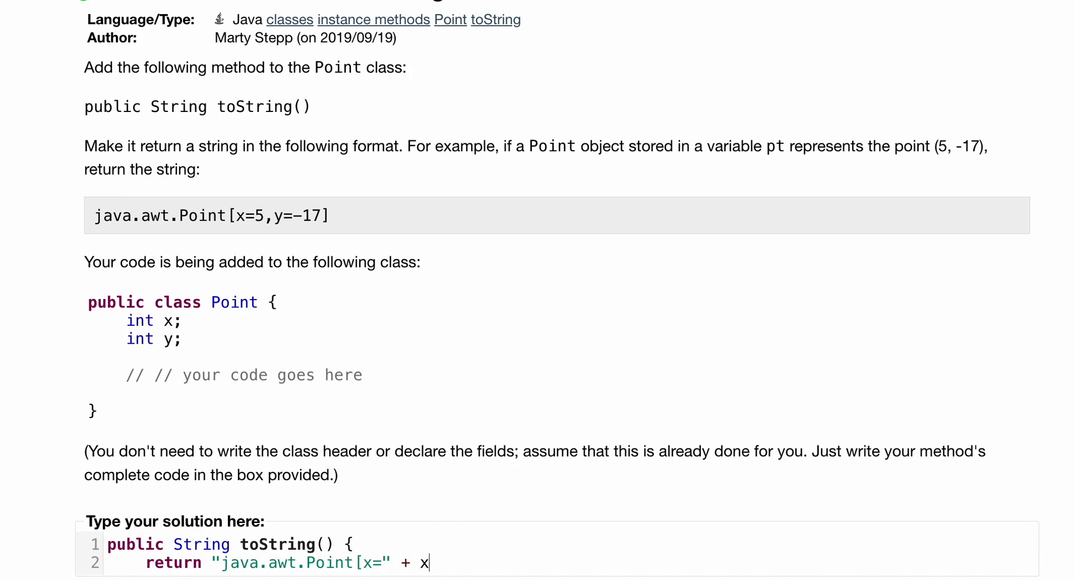
{"action": "type", "text": "+ \""}
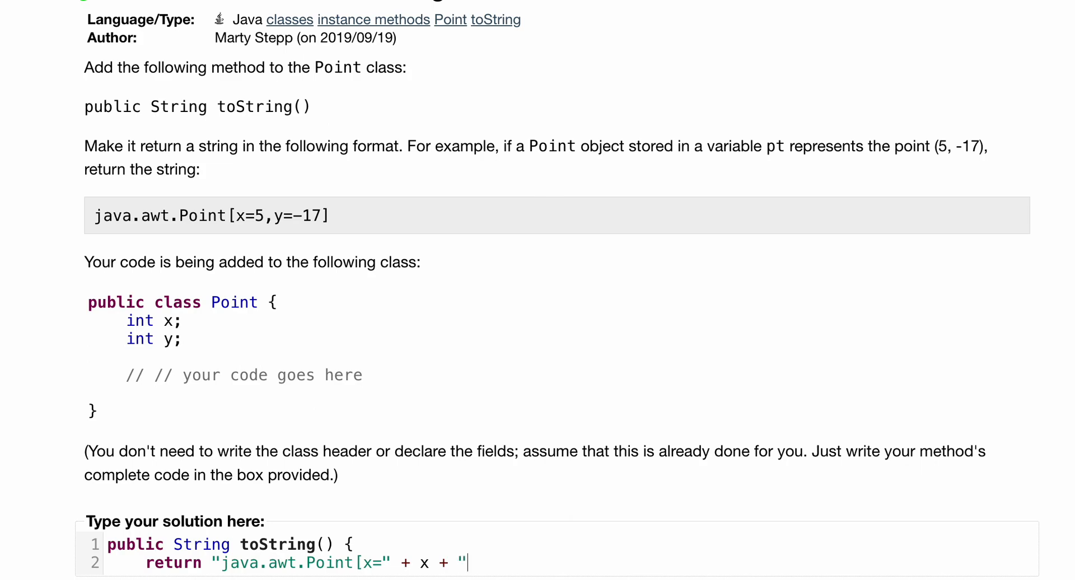
{"action": "type", "text": ",\" +"}
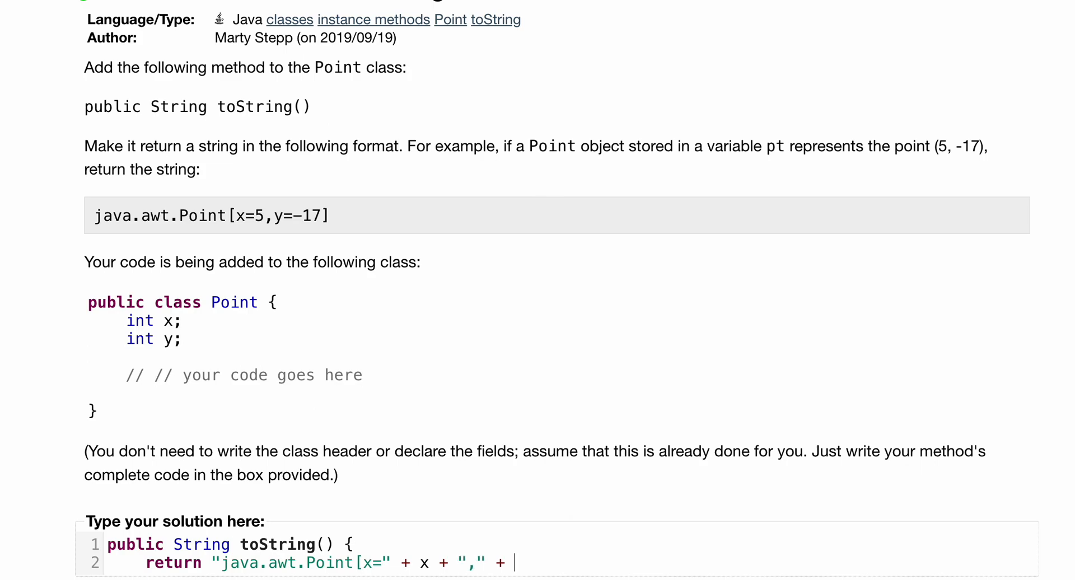
{"action": "key", "text": "BackSpace"}
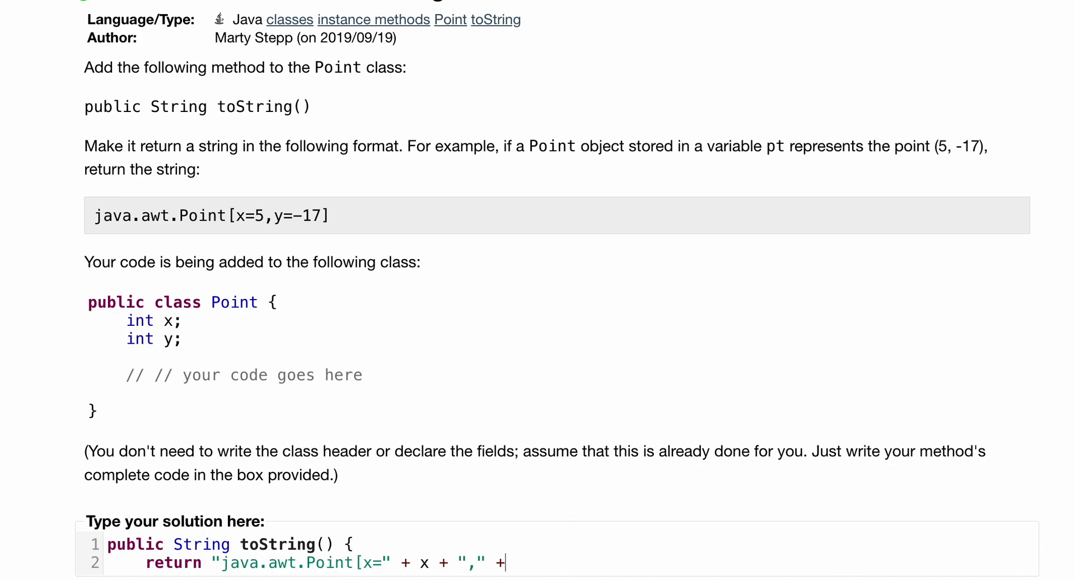
{"action": "type", "text": "y="}
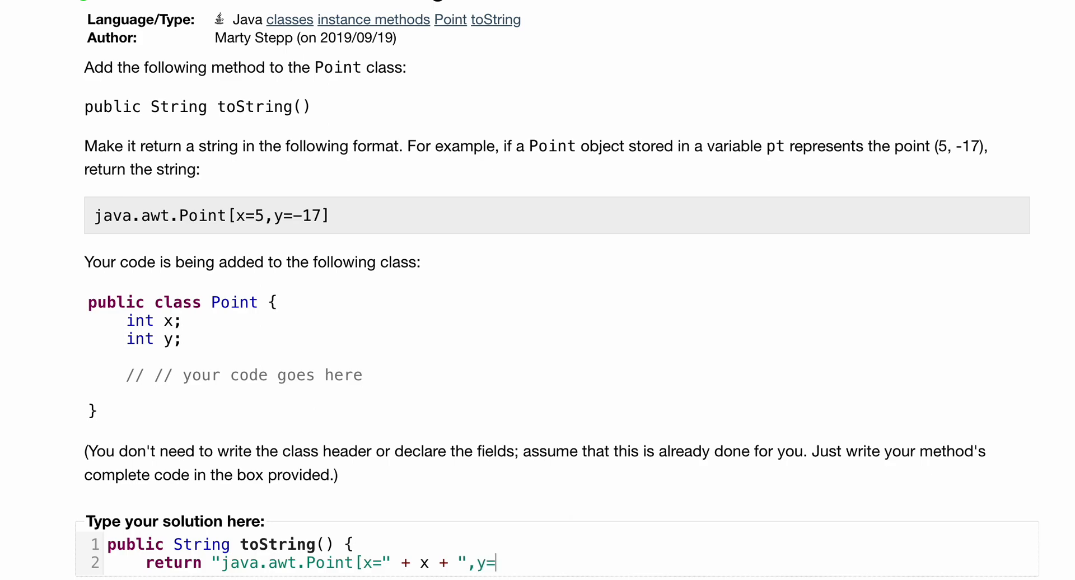
{"action": "type", "text": "+"}
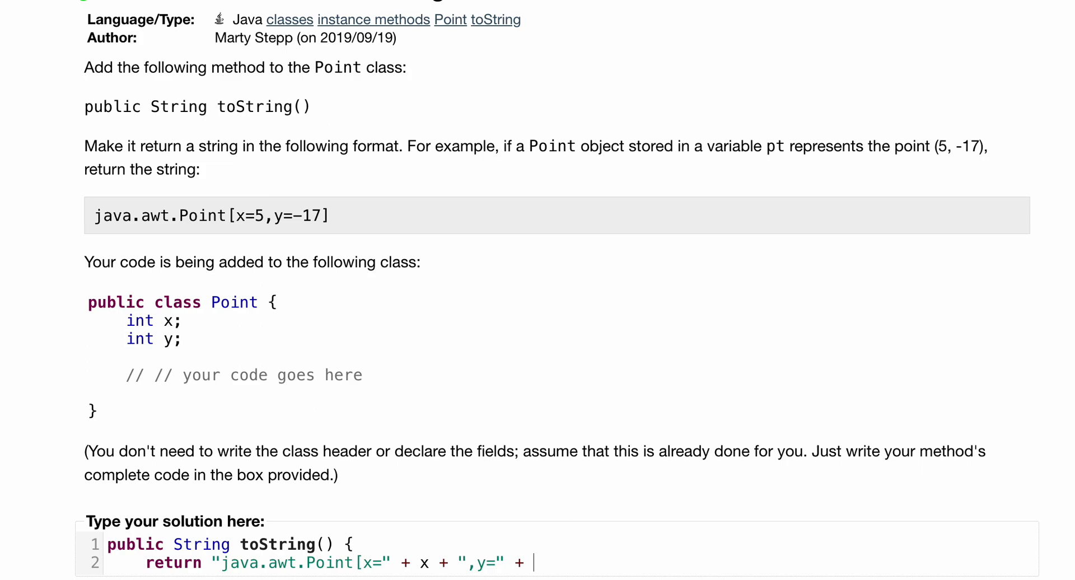
{"action": "type", "text": "y"}
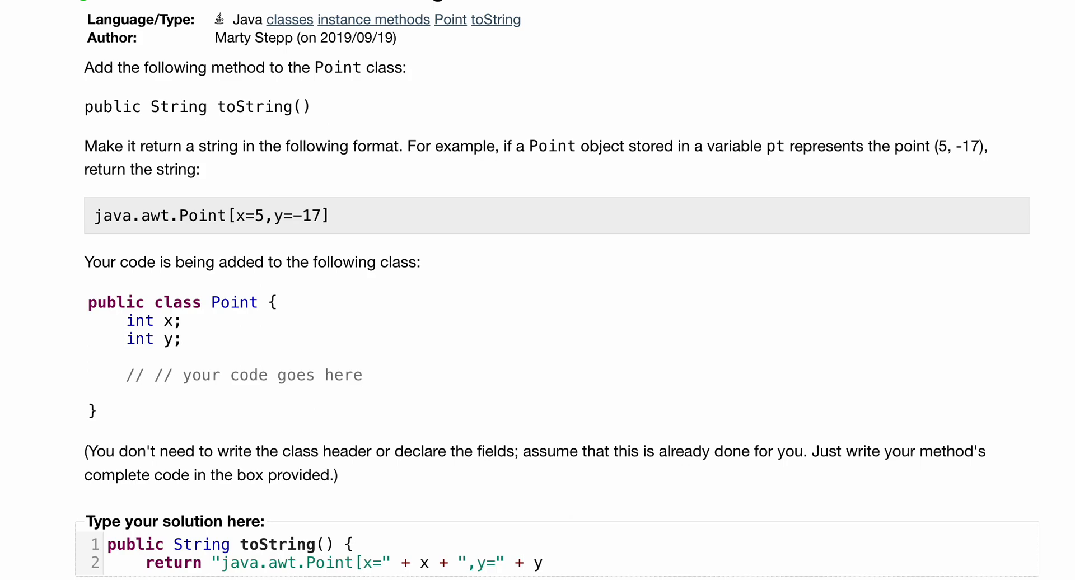
{"action": "type", "text": "+ \""}
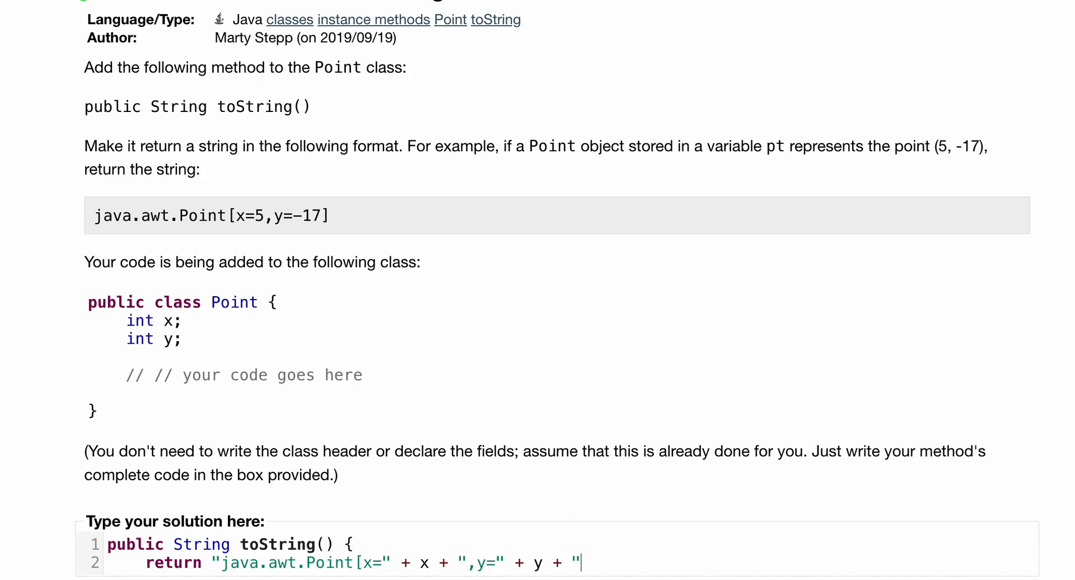
{"action": "type", "text": "]\")"}
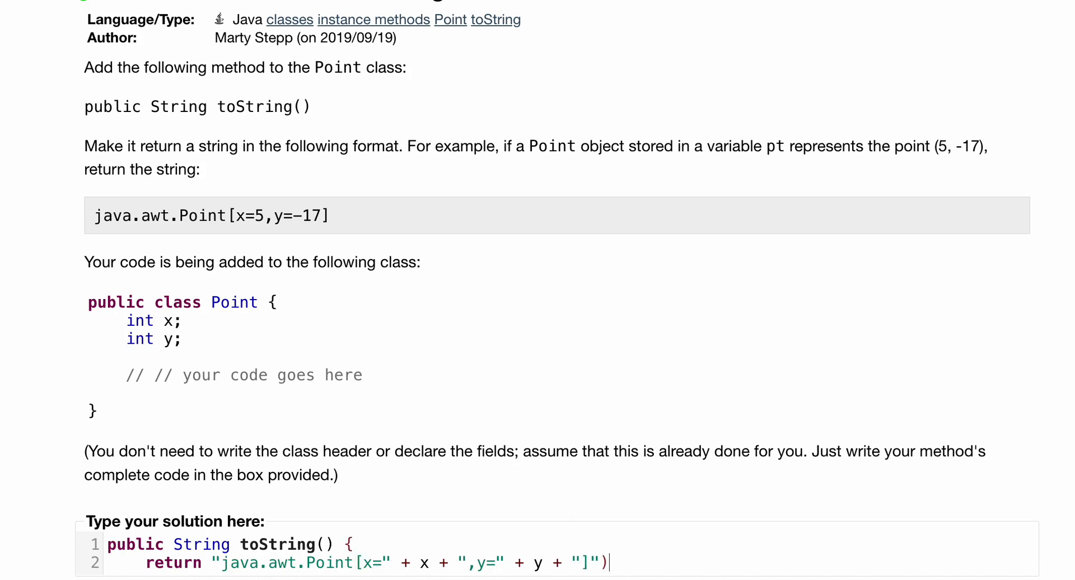
{"action": "type", "text": ";"}
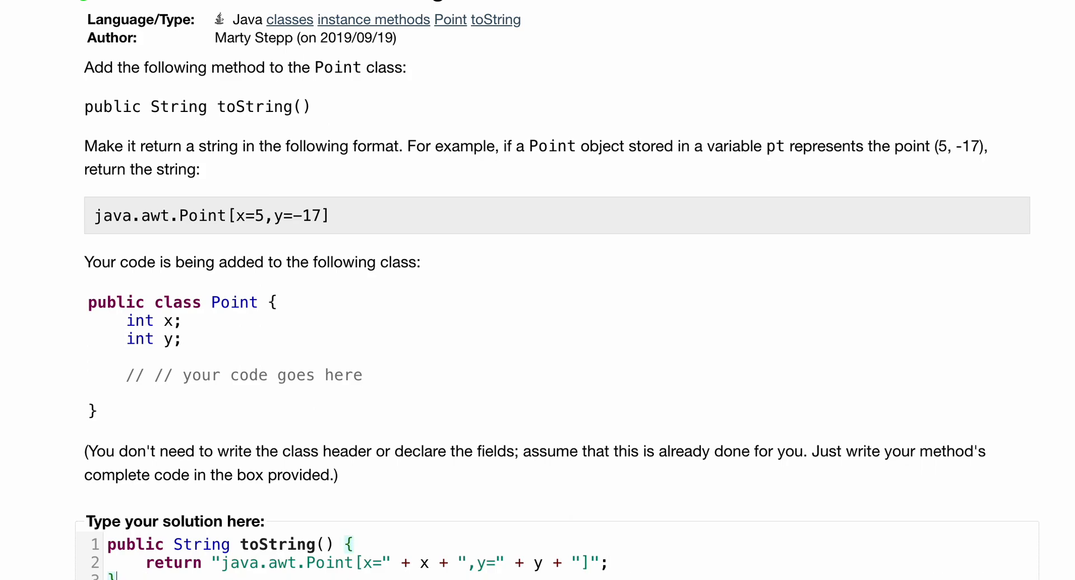
Submit the toString solution and view the 7-of-7 passing test results.
{"action": "scroll", "scroll_direction": "down", "scroll_amount": 3}
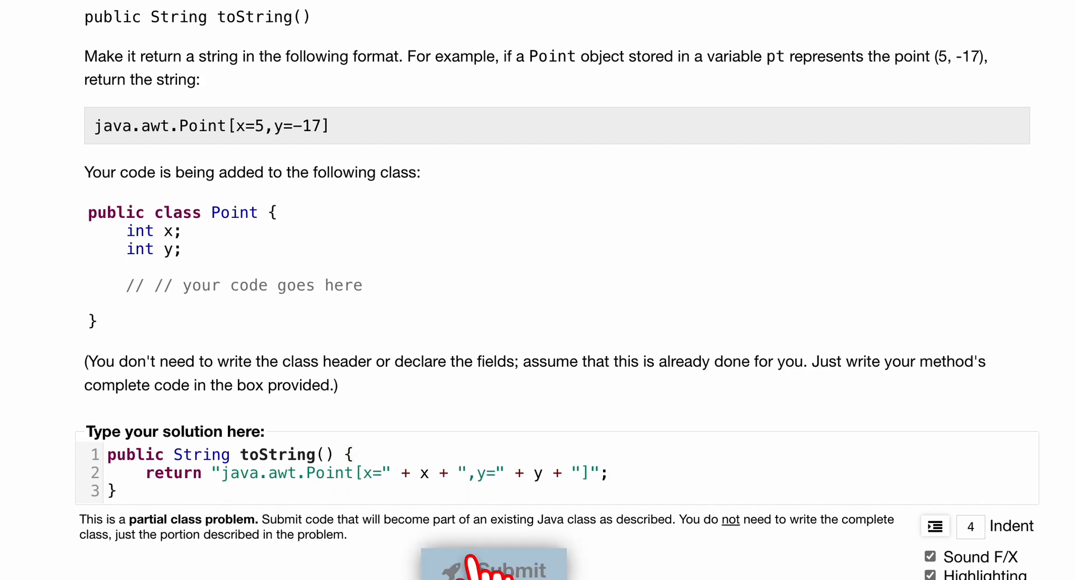
{"action": "left_click", "coordinate": [493, 566]}
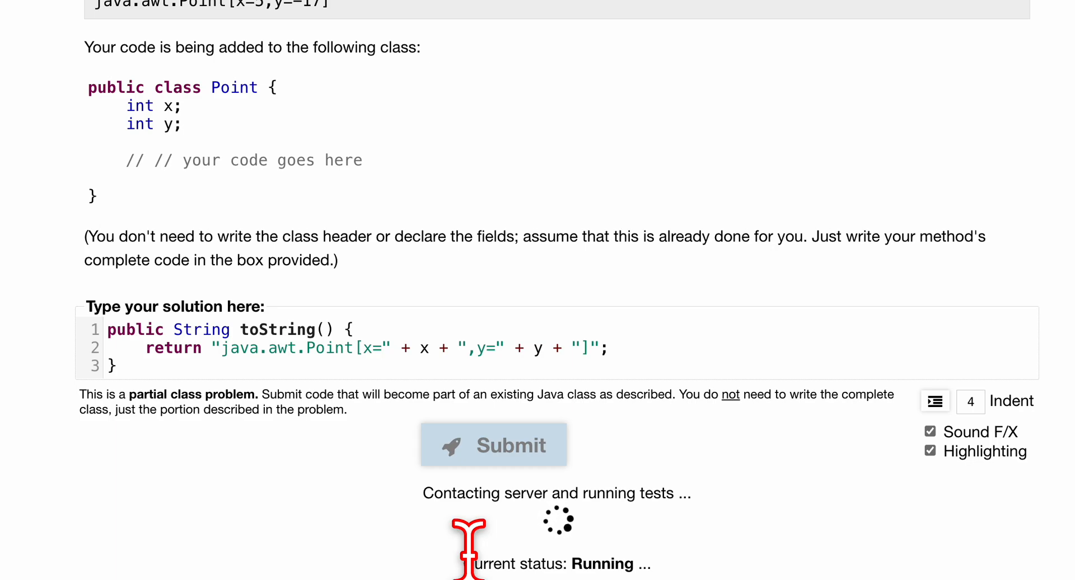
{"action": "mouse_move", "coordinate": [466, 452]}
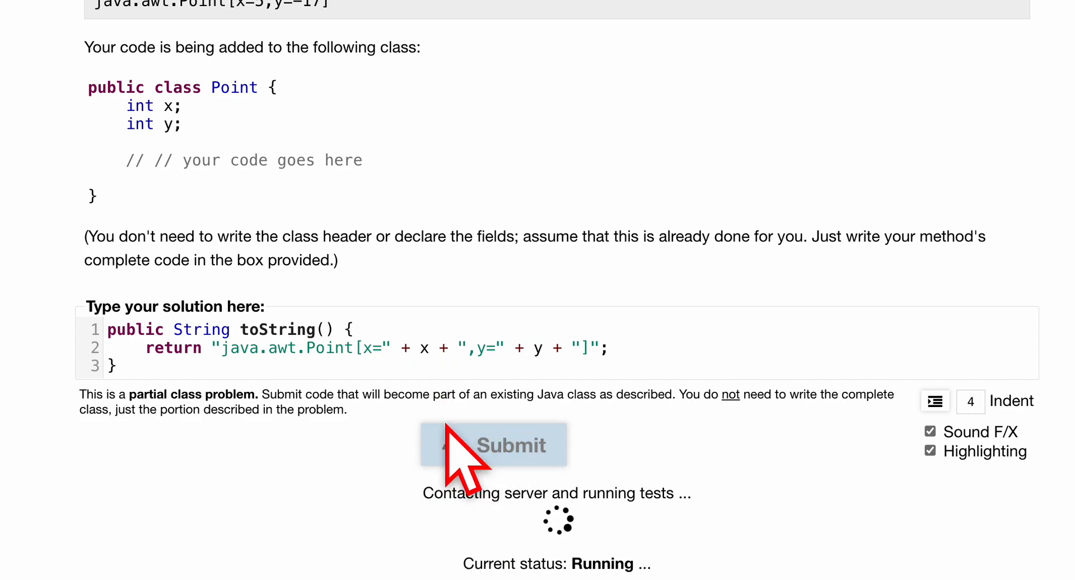
{"action": "left_click", "coordinate": [494, 445]}
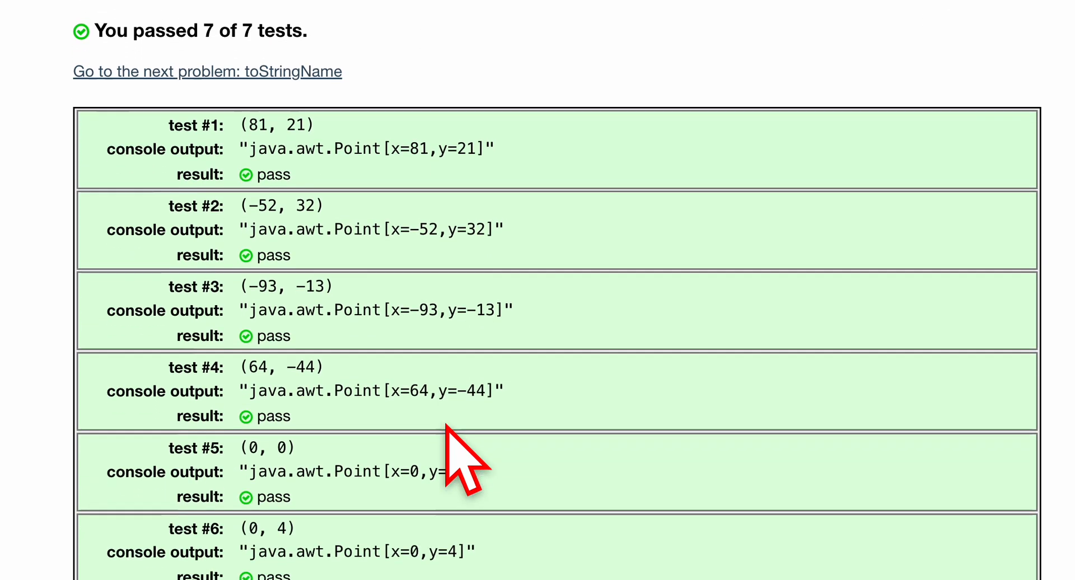
{"action": "scroll", "scroll_direction": "up", "scroll_amount": 3}
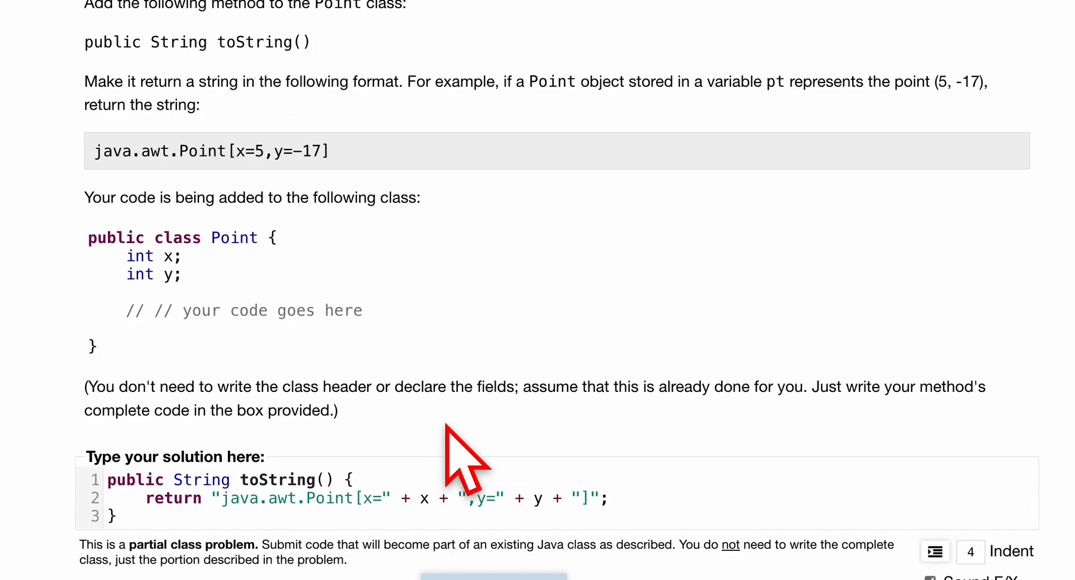
{"action": "scroll", "scroll_direction": "up", "scroll_amount": 3}
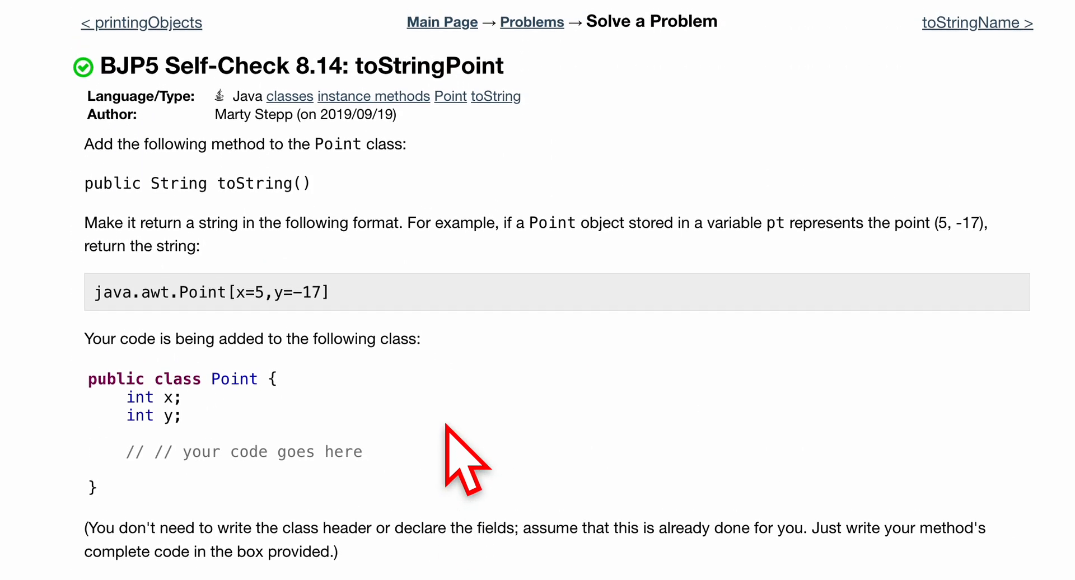
{"action": "scroll", "scroll_direction": "up", "scroll_amount": 3}
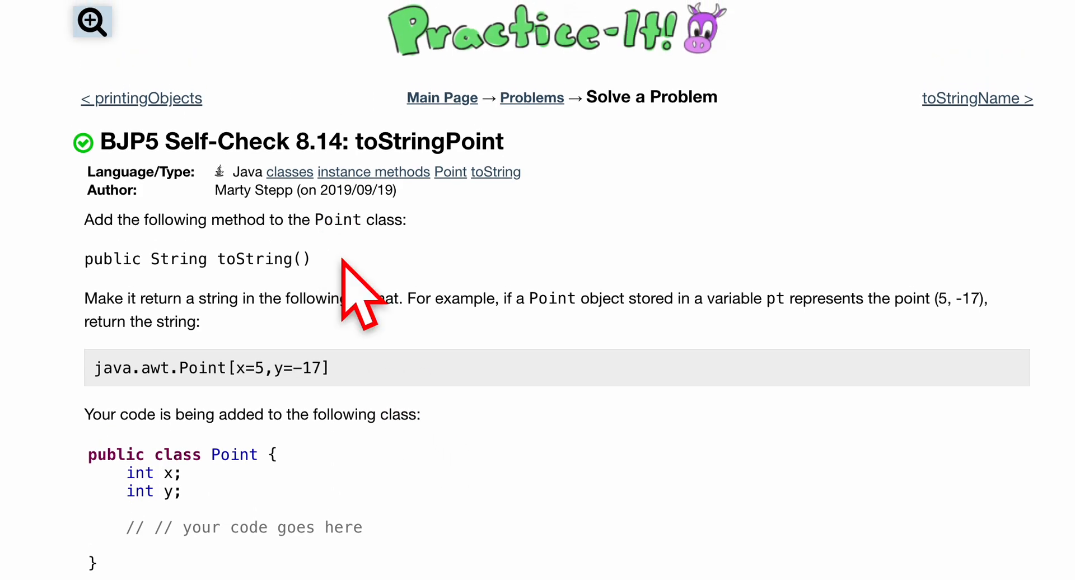
{"action": "mouse_move", "coordinate": [357, 302]}
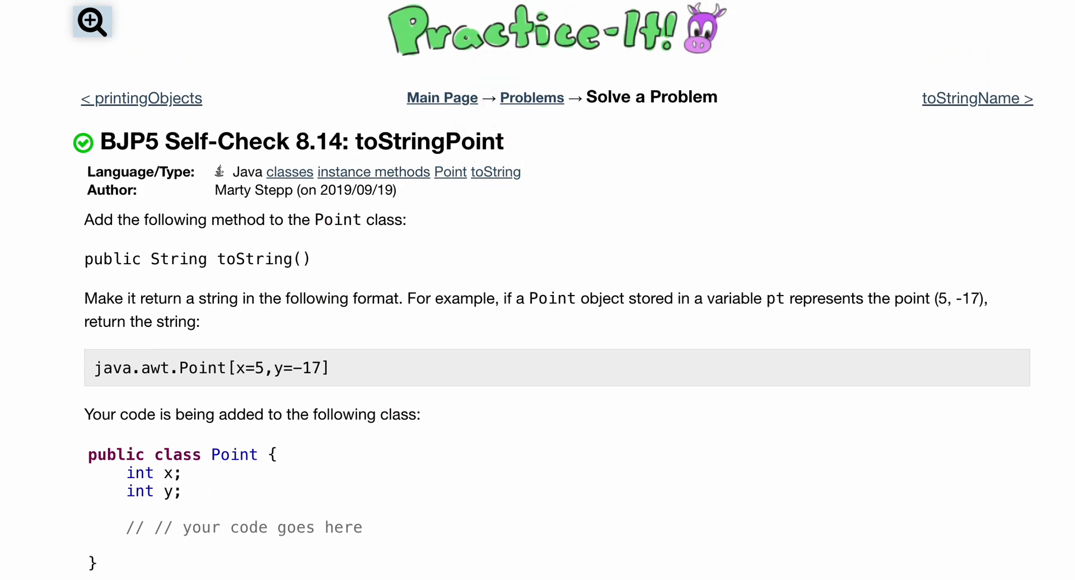